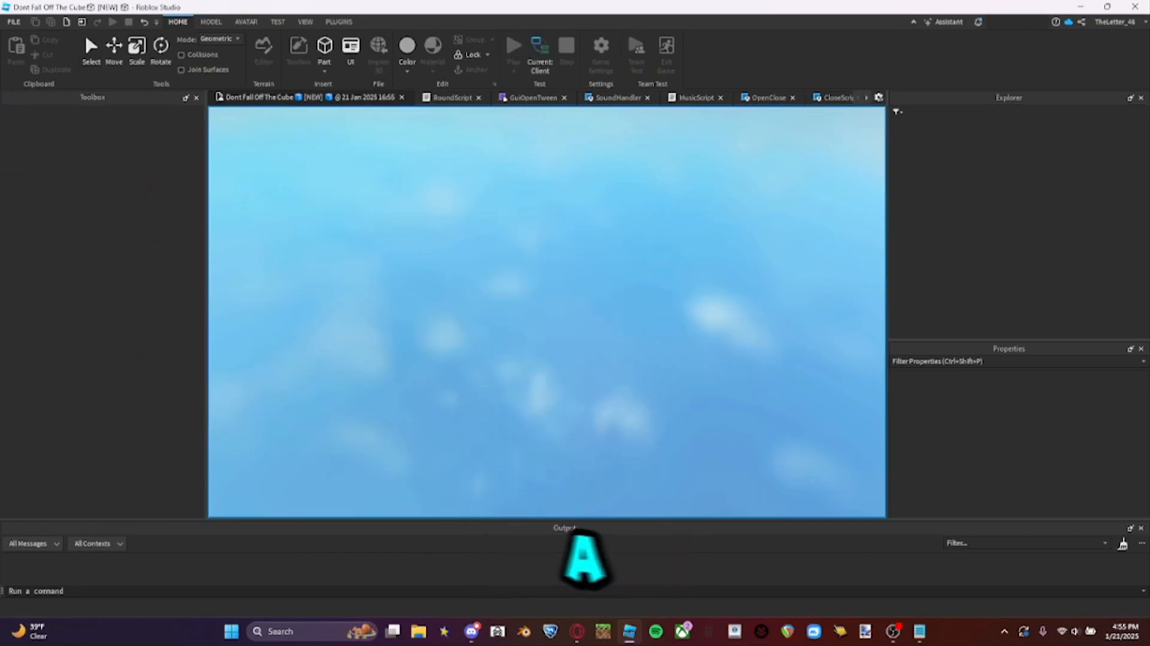
Start a new Baseplate place with GuiOpenTween under ReplicatedStorage
left_click(539, 48)
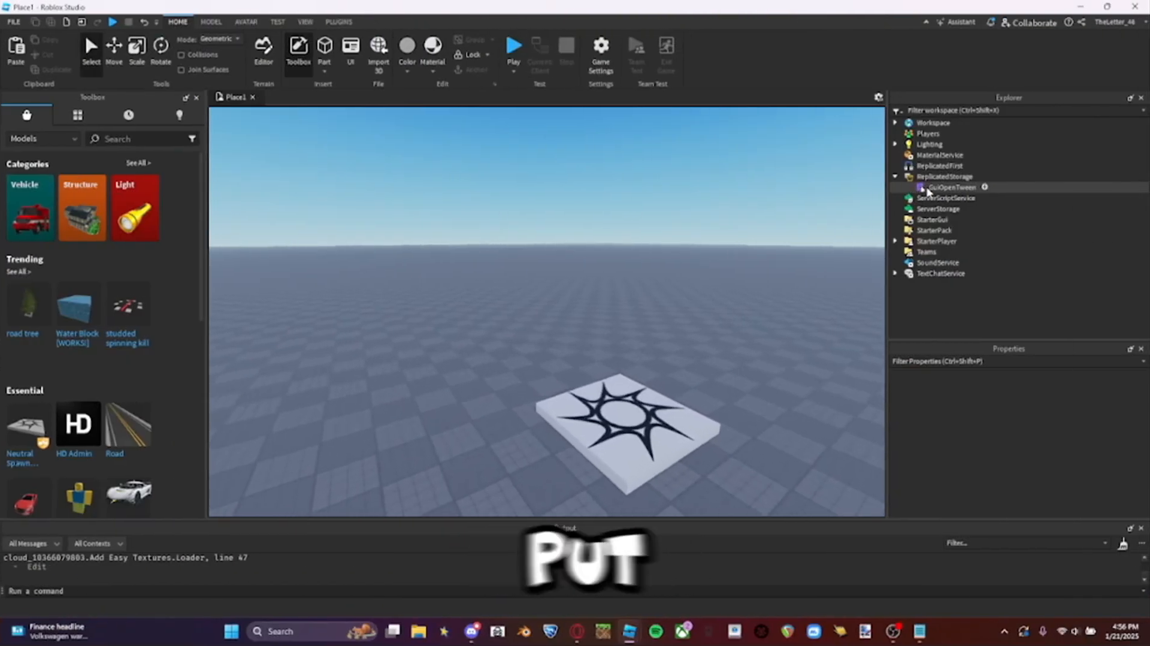
Select the LocalScript under ImageButton to edit its button, Frame and module references
left_click(947, 187)
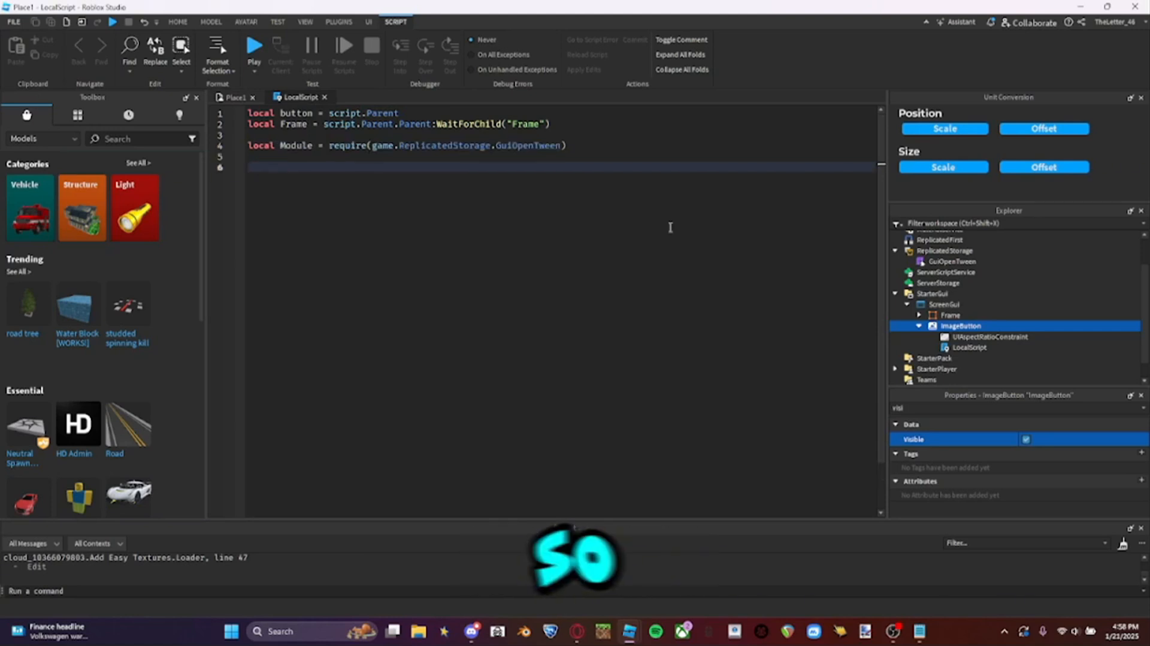
Connect button.MouseButton1Click to an anonymous function with its closing end
type("button.")
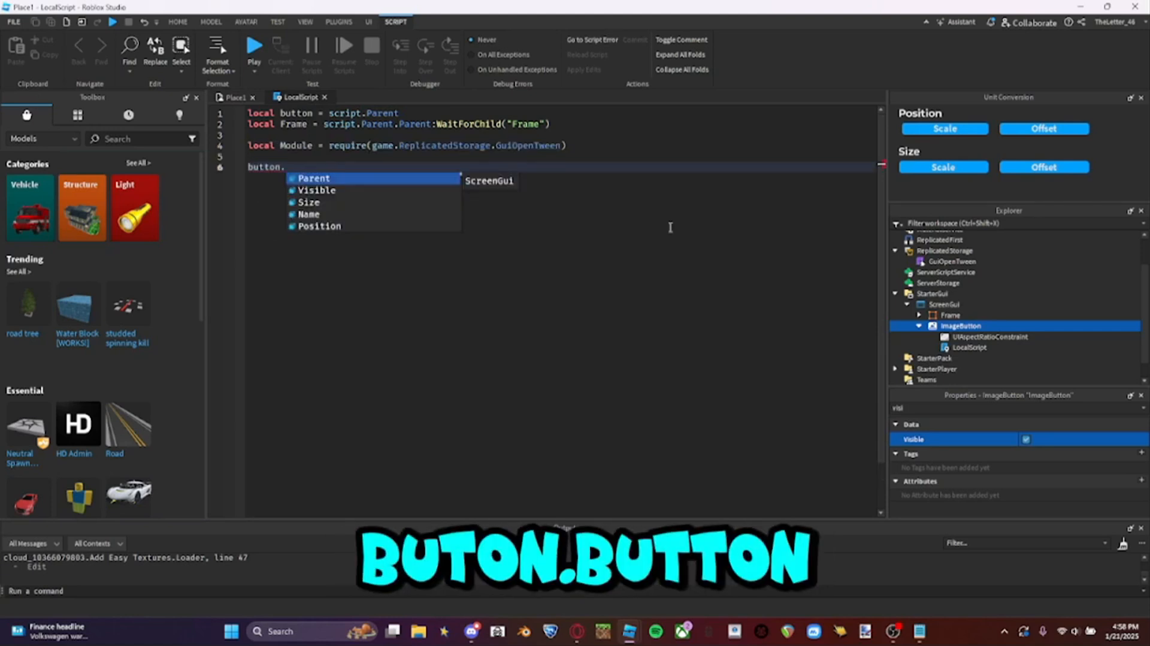
type("MouseButton1Click")
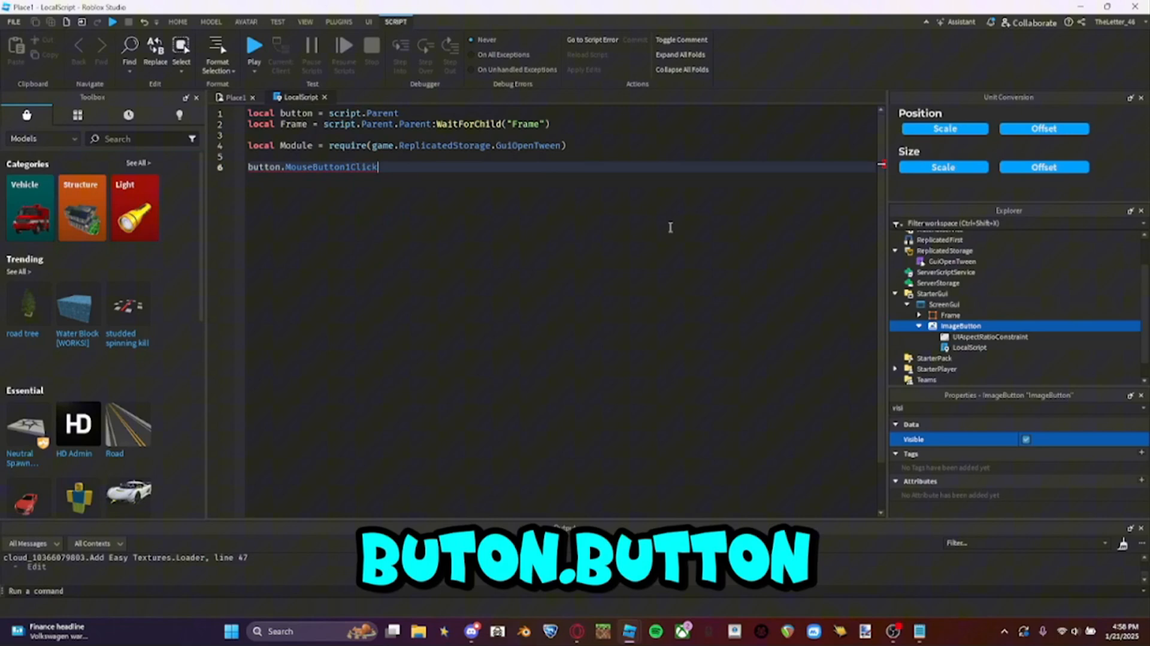
type(":Connect(function")
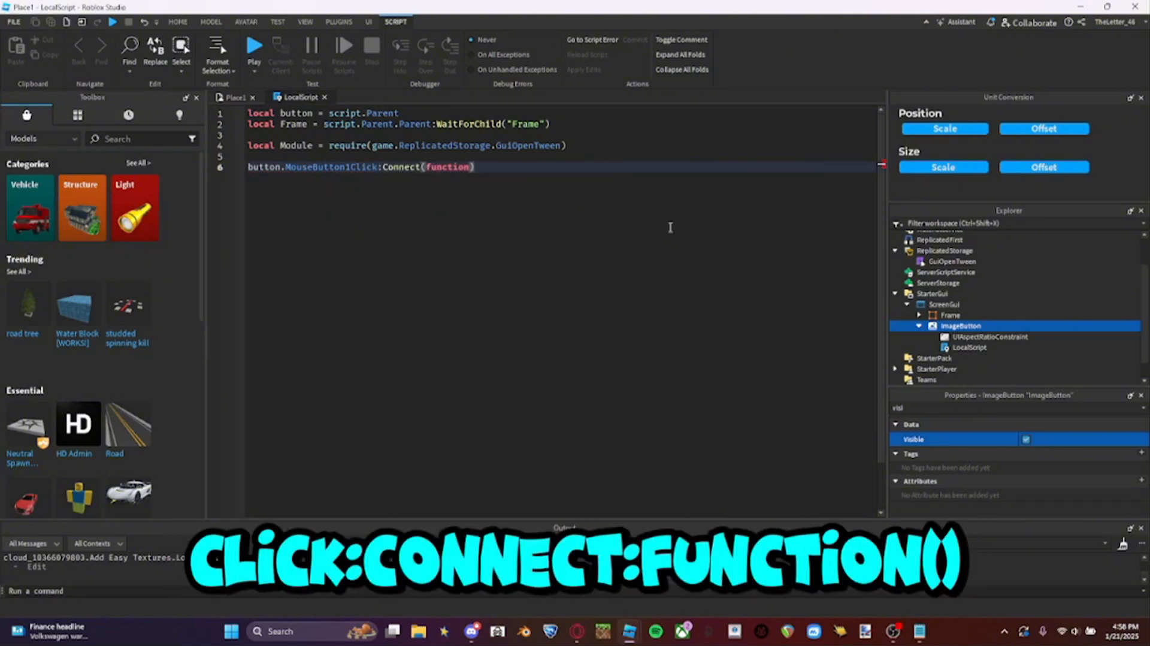
key("Enter")
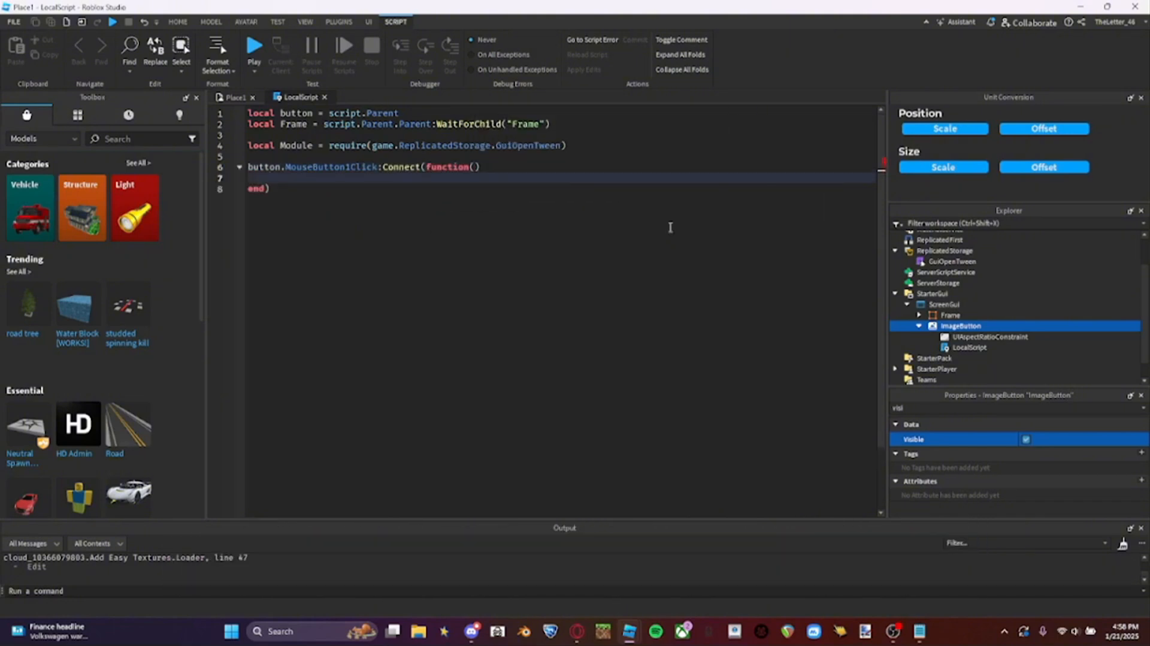
Inside the handler call Module:PopIn(Frame, ) with the size argument left blank
type("Module.OpenFrame(Frame)")
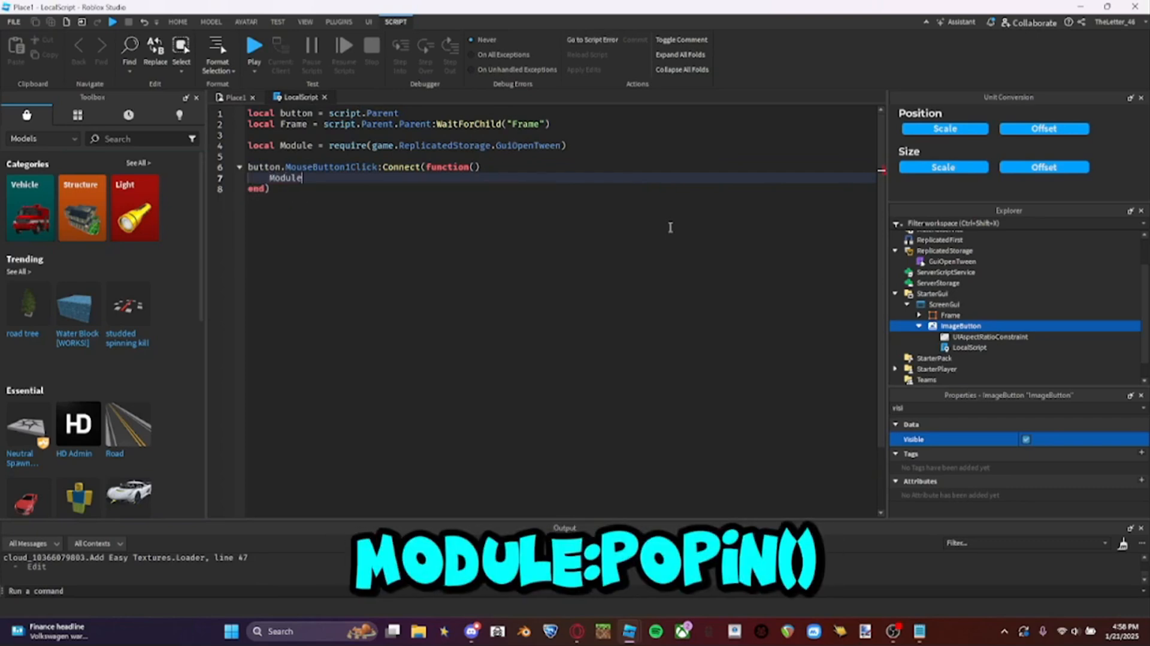
type(":PopIn()")
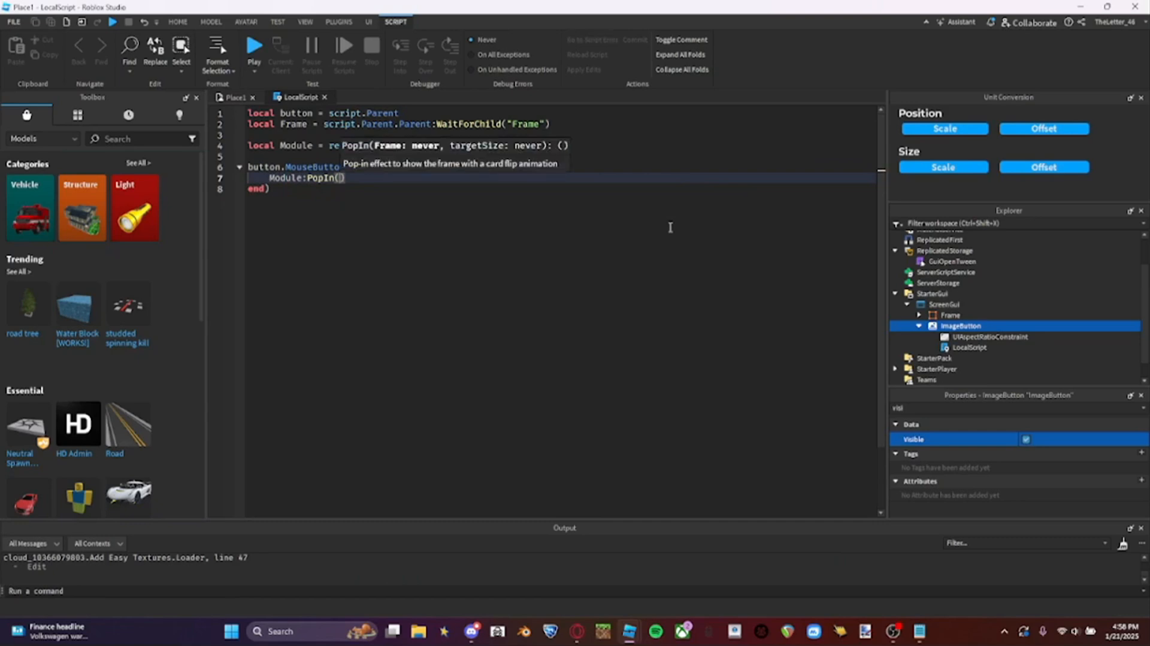
mouse_move(435, 151)
type("Frame")
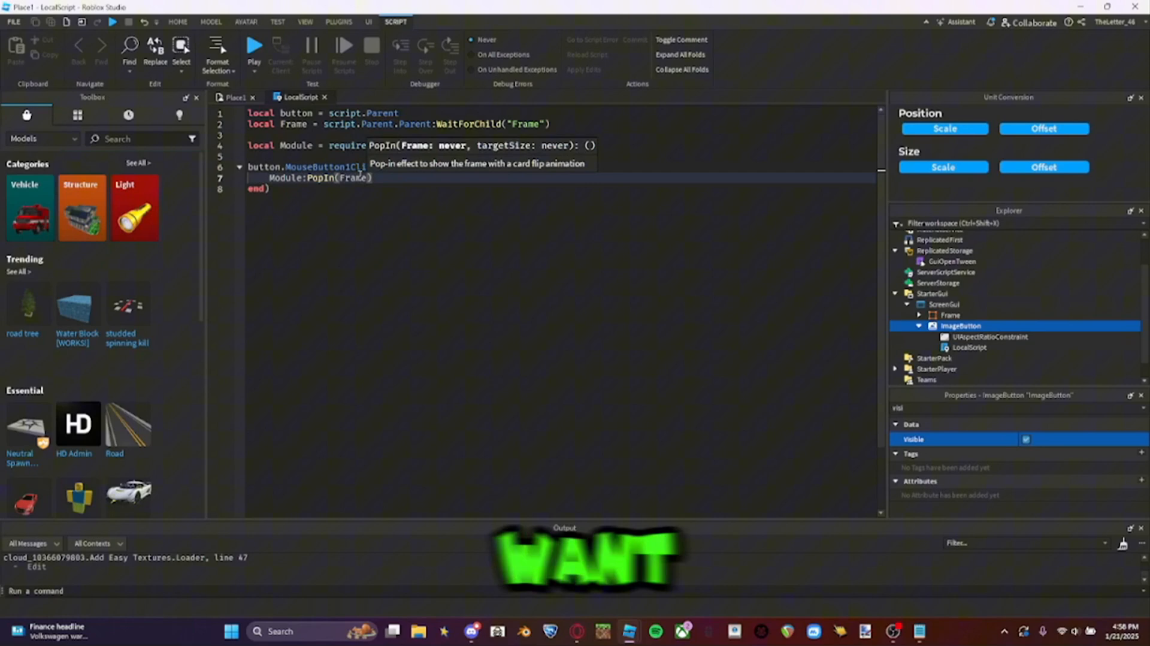
type(".")
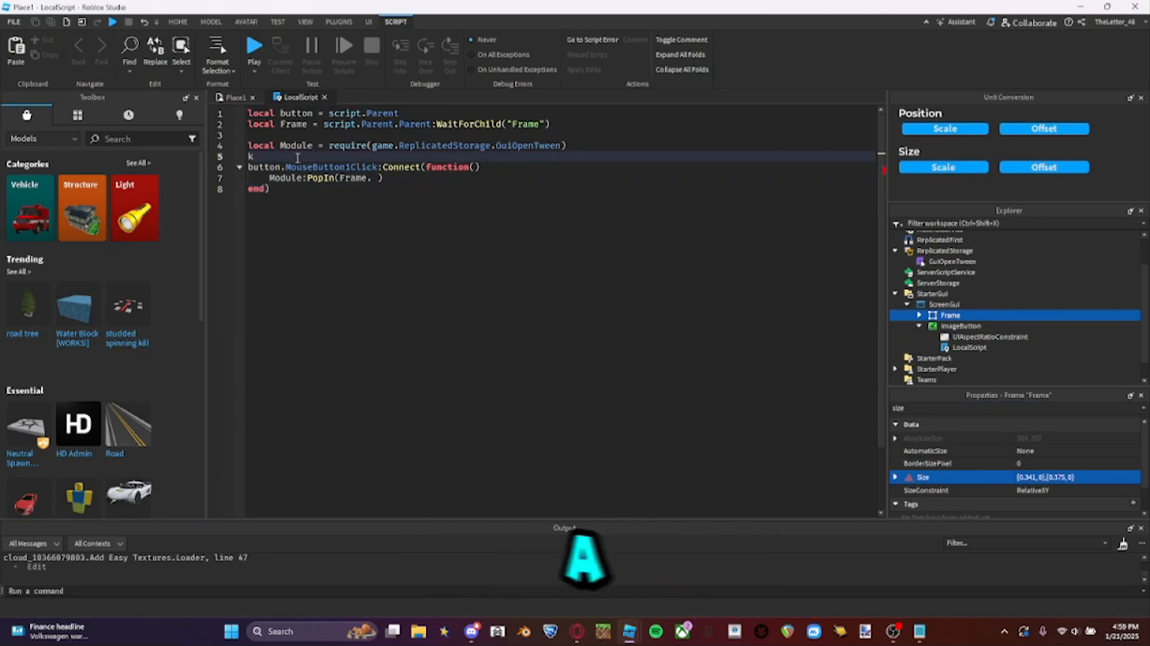
Begin a local size variable built with UDim for the Frame's target size
type("local size =")
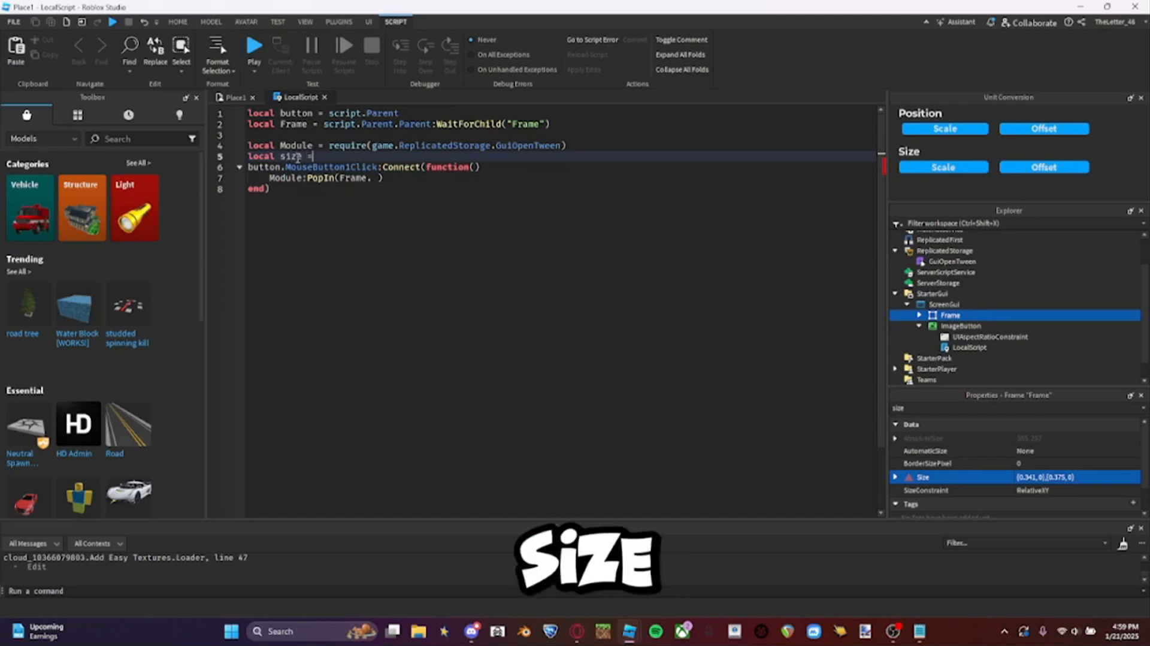
type("UDim.")
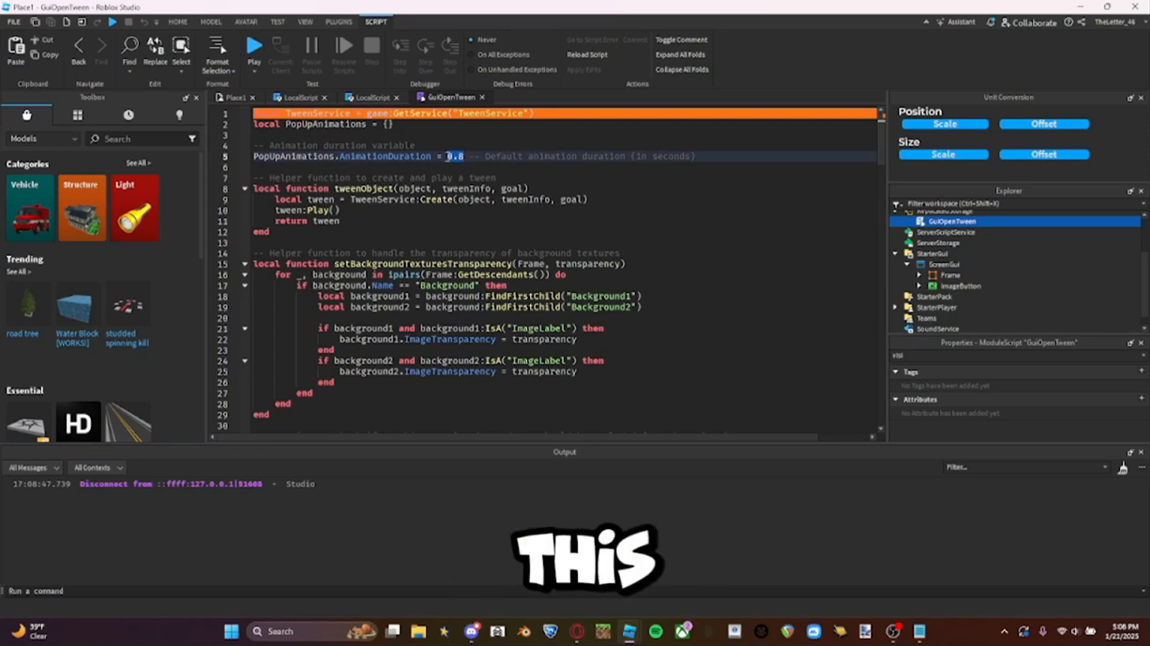
Replace the 0.8 AnimationDuration value with 5 seconds
type("5")
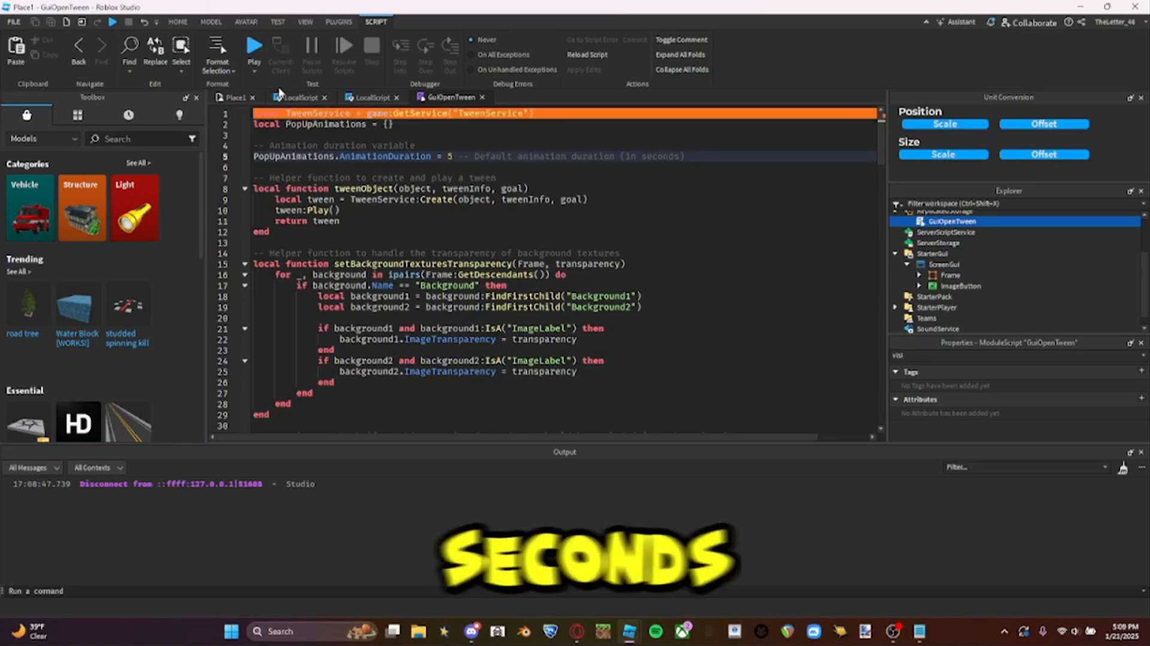